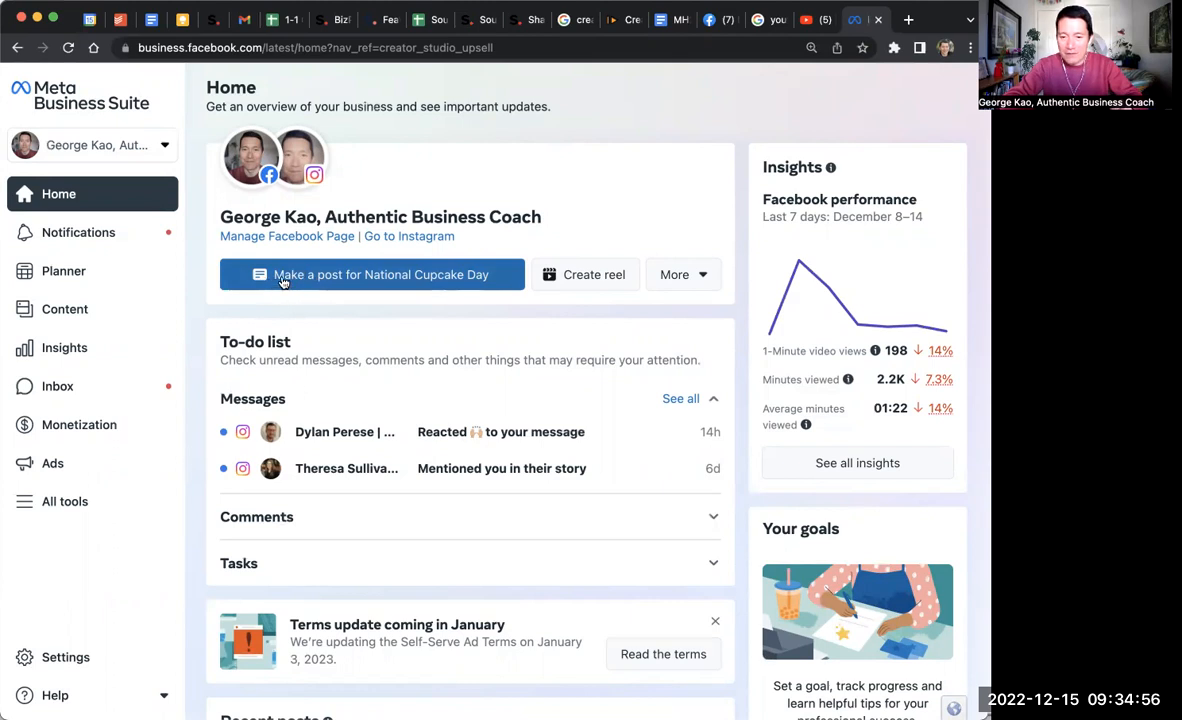
- Start a new post targeting both the Facebook Page and the Instagram account
{"action": "left_click", "coordinate": [372, 274]}
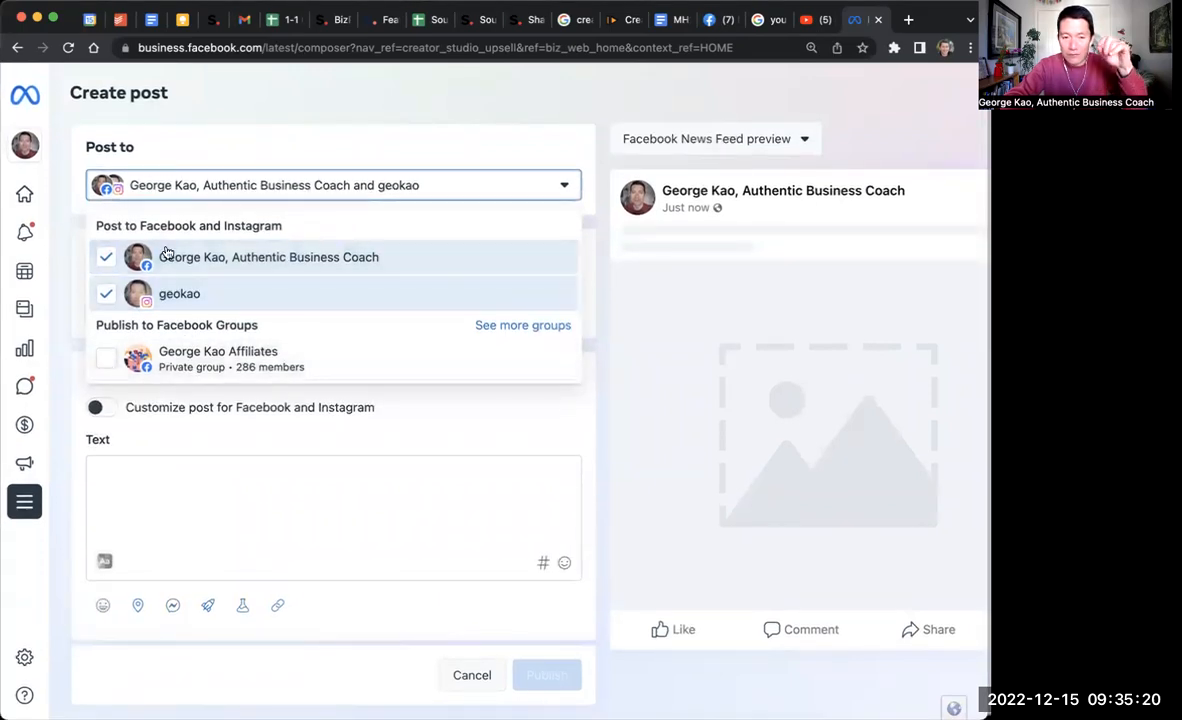
{"action": "left_click", "coordinate": [332, 184]}
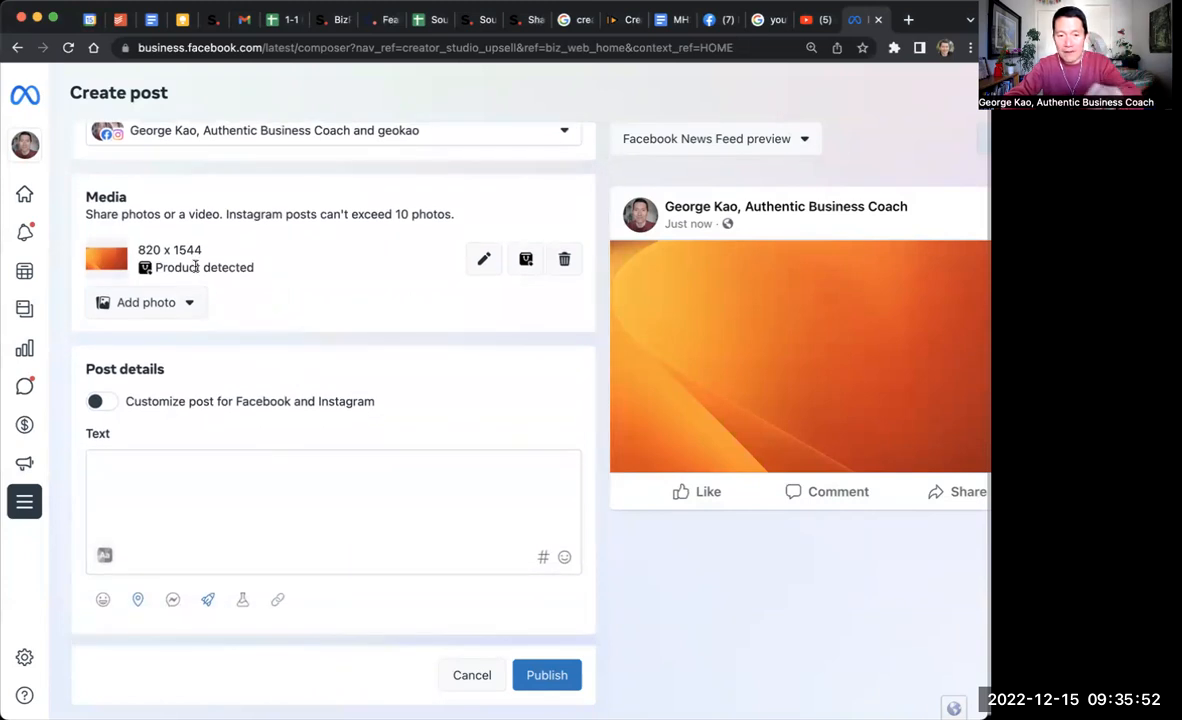
- Attach the orange photo and begin the caption 'Hello dear audience'
{"action": "type", "text": "dska"}
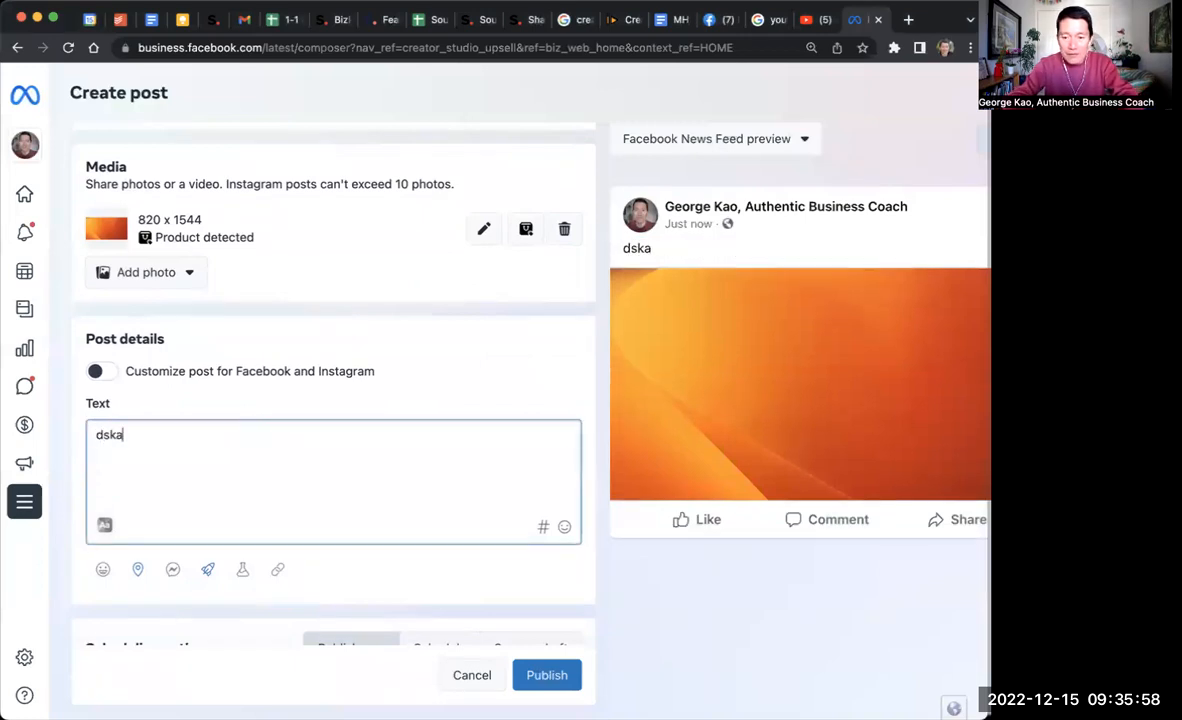
{"action": "type", "text": "Hello dear audi"}
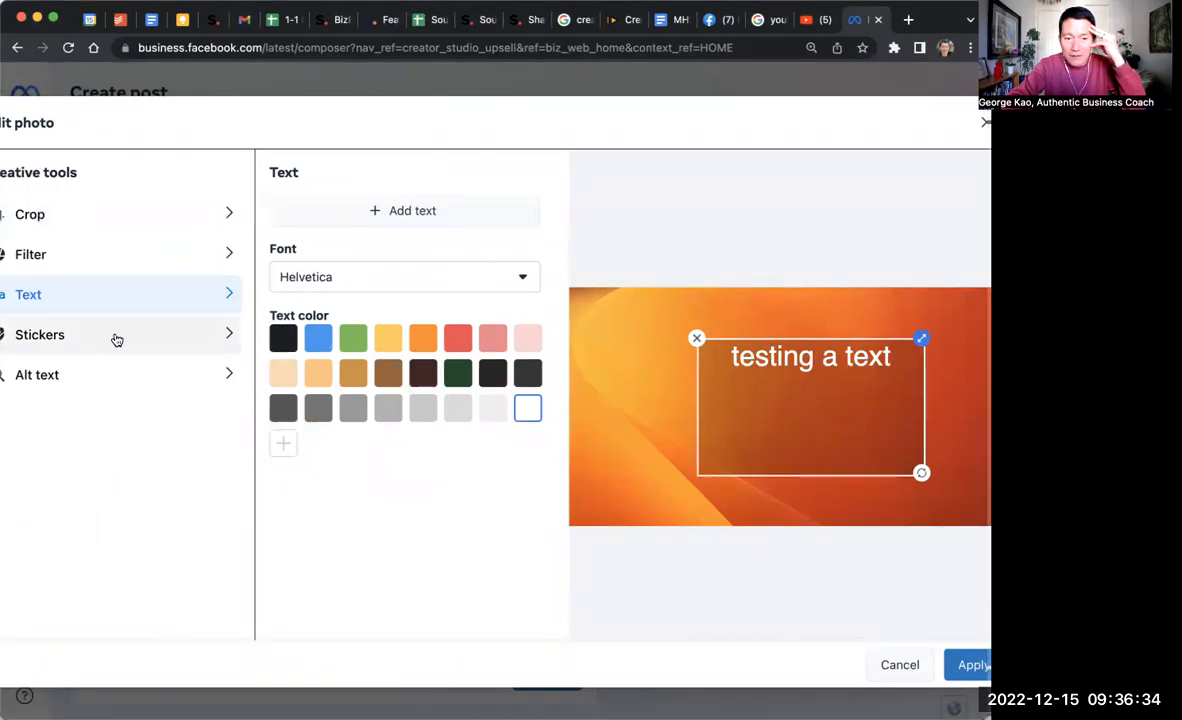
- Add the 'testing a text' overlay to the photo, browsing stickers before applying
{"action": "left_click", "coordinate": [968, 664]}
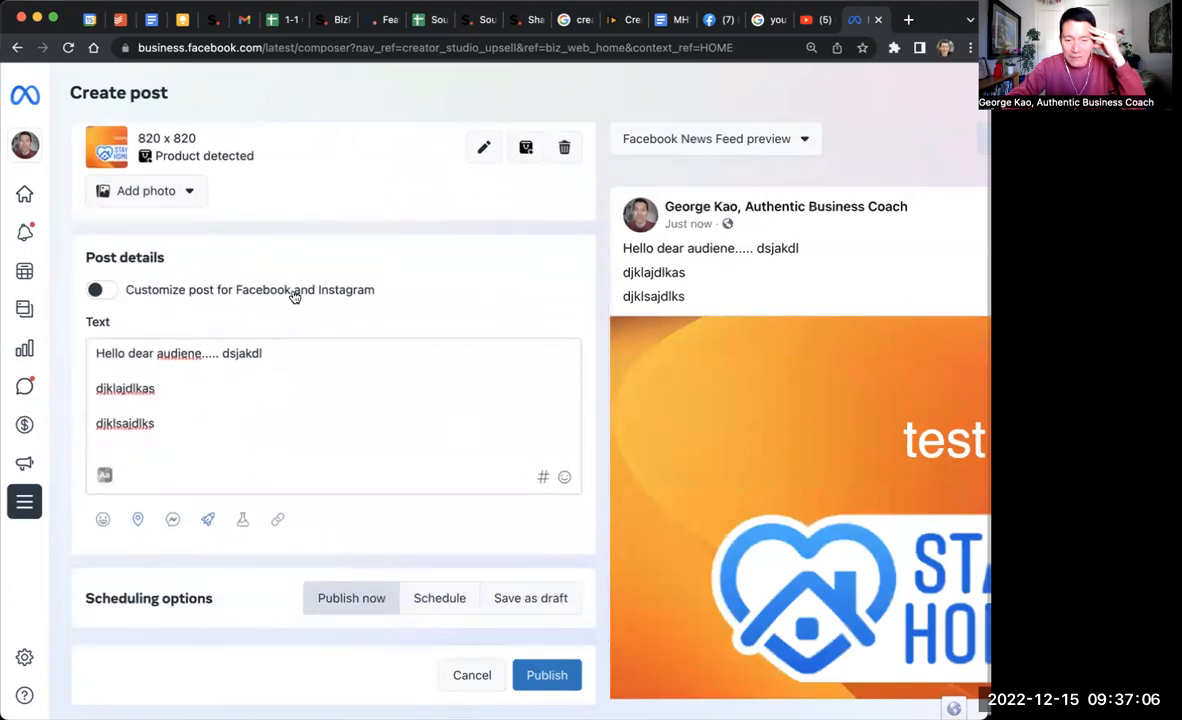
- Customize captions per platform, ending the Facebook one with the GeorgeKao.com/blog link
{"action": "left_click", "coordinate": [96, 288]}
{"action": "type", "text": "https://www.GeorgeKao.com"}
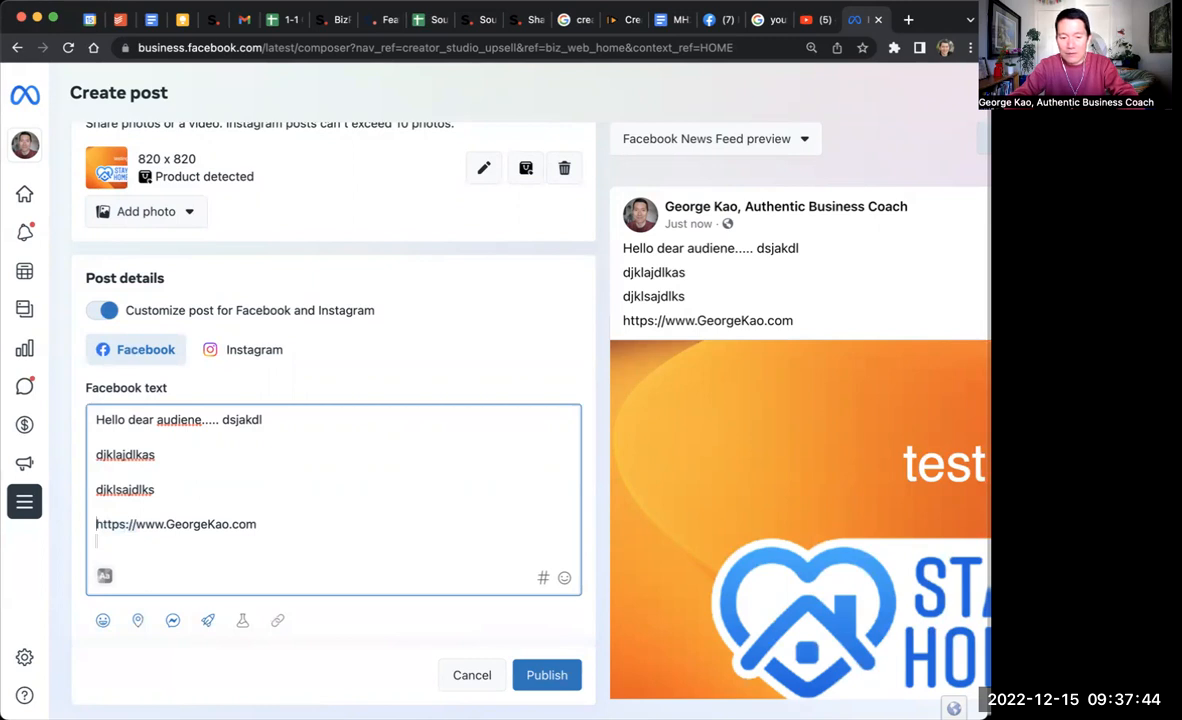
{"action": "type", "text": "/blog"}
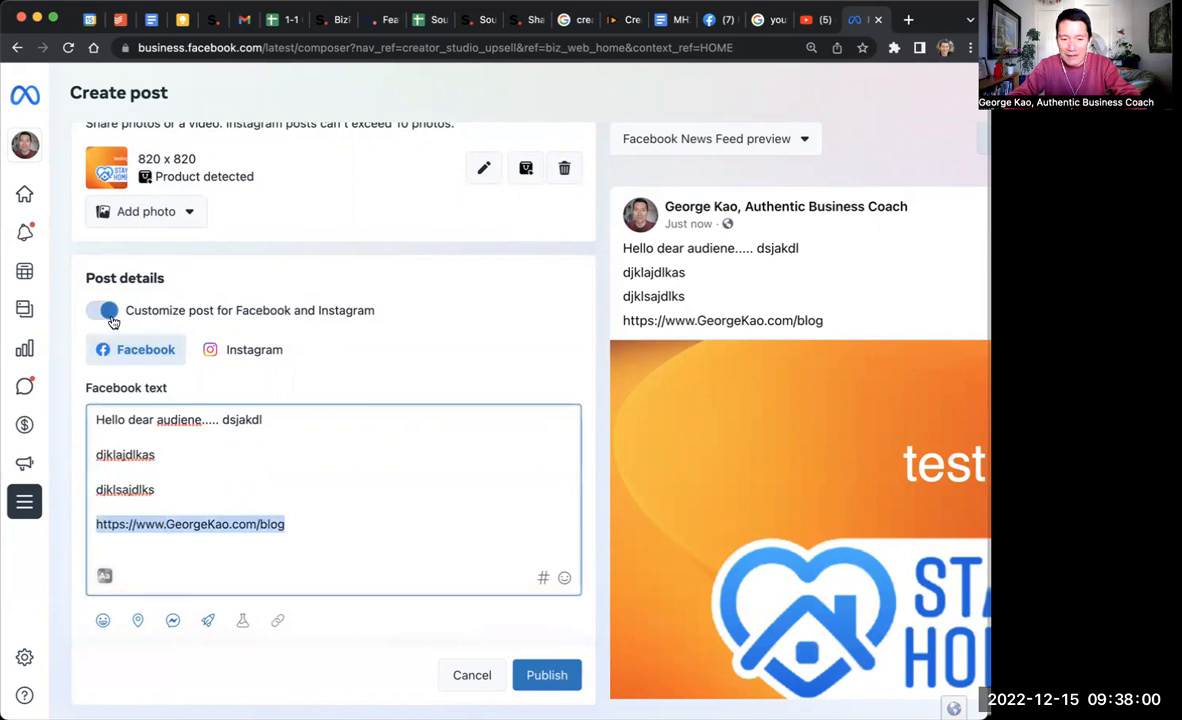
{"action": "left_click", "coordinate": [254, 348]}
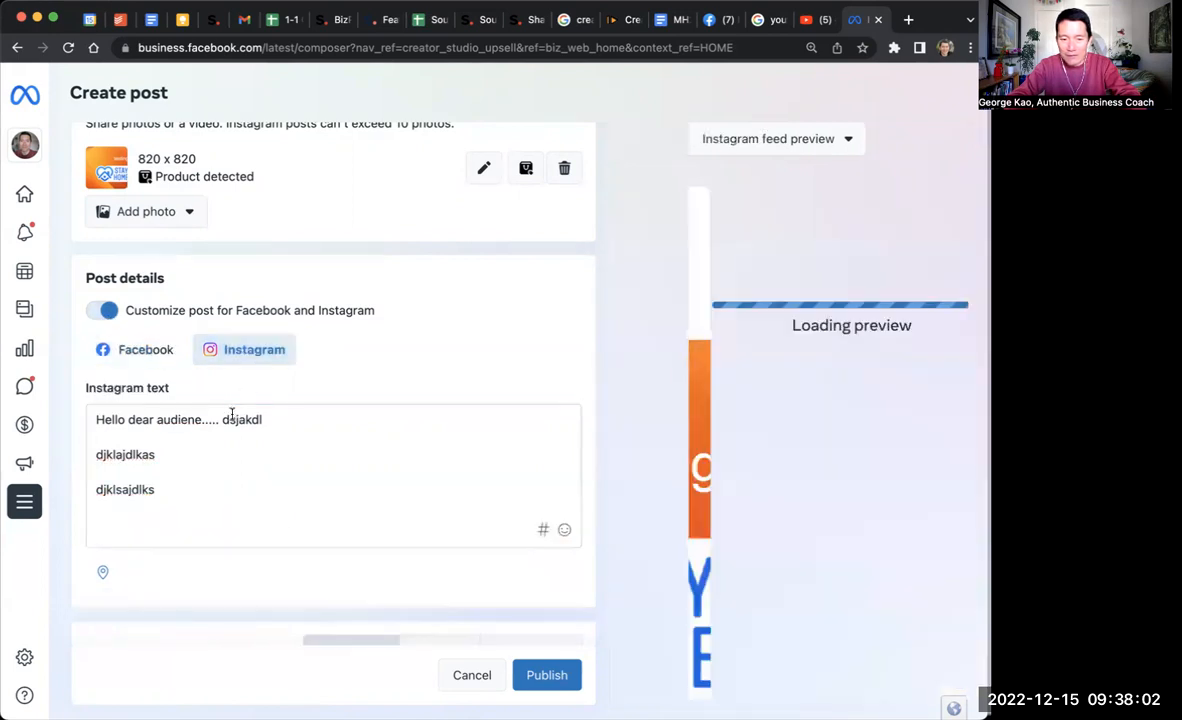
- End the Instagram caption with 'See the link in my bio.'
{"action": "left_click", "coordinate": [546, 674]}
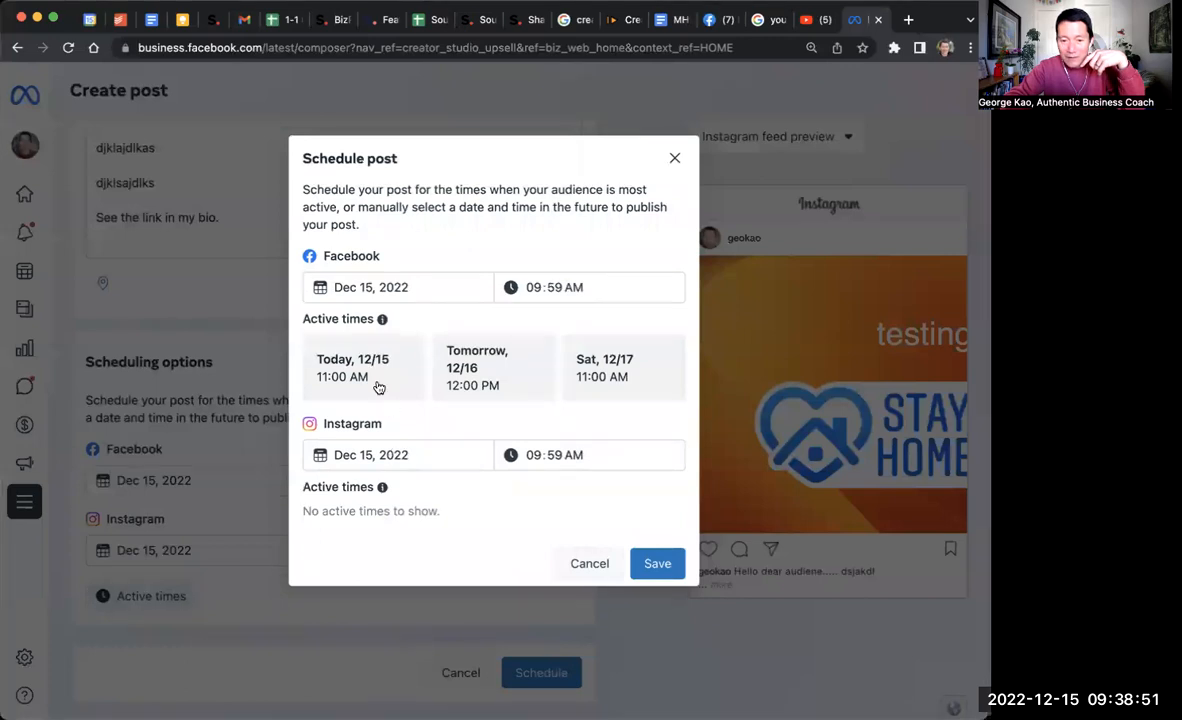